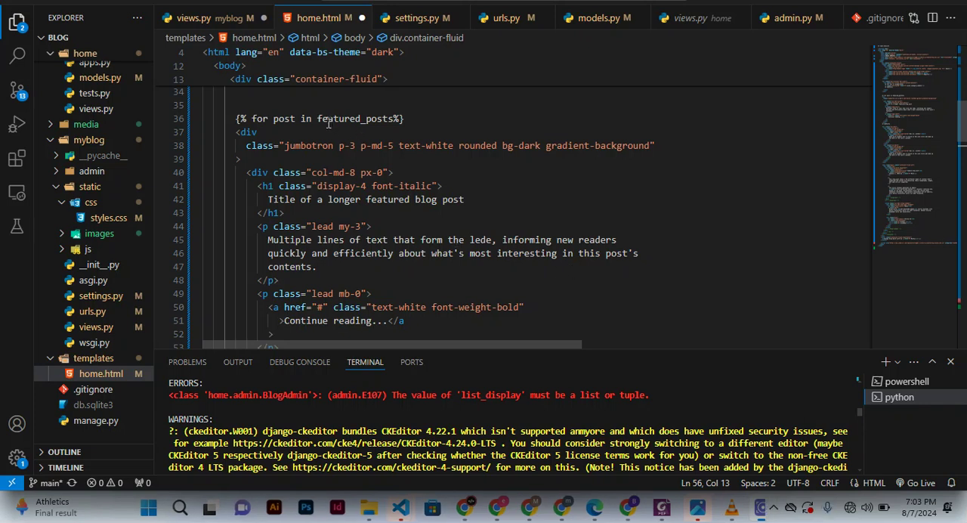
mouse_move(188, 186)
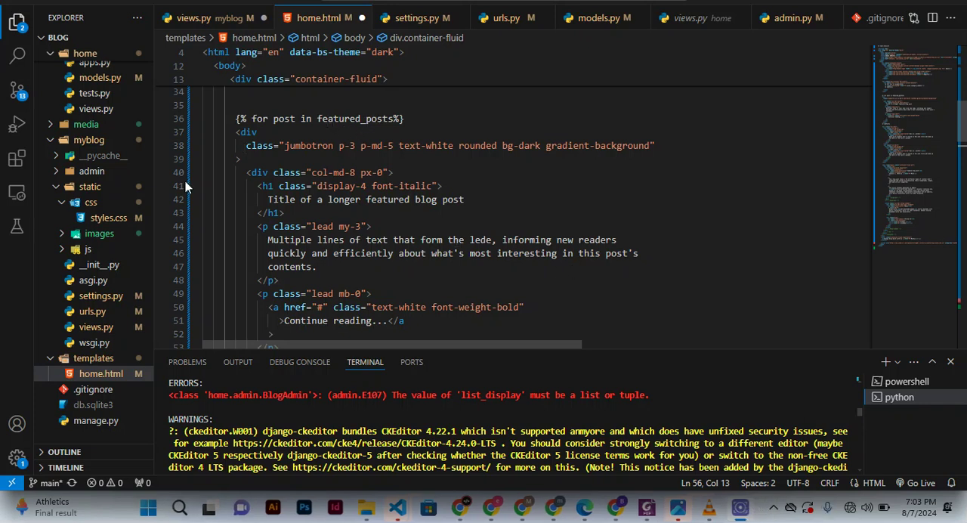
Step: Rename featured_post to featured_posts in views.py's assignment and context dictionary
click(95, 326)
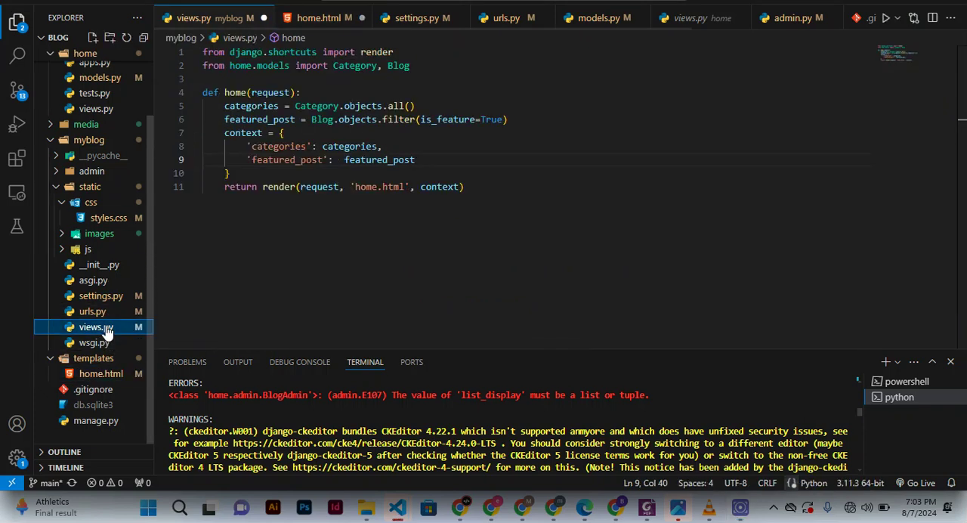
mouse_move(251, 106)
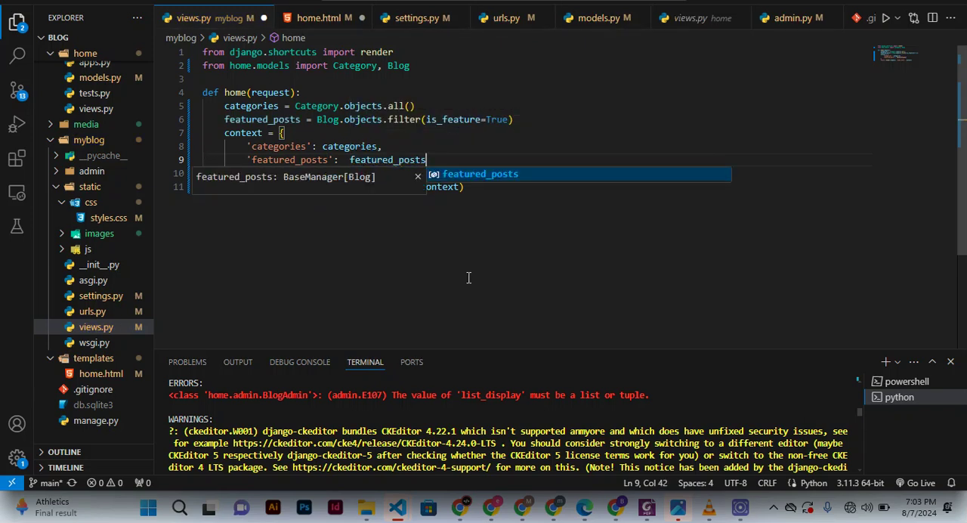
mouse_move(460, 250)
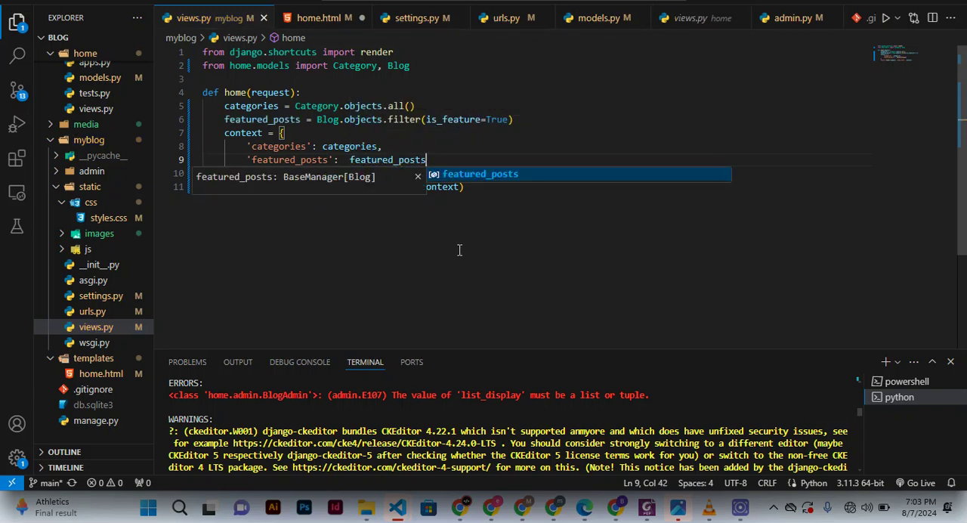
click(310, 17)
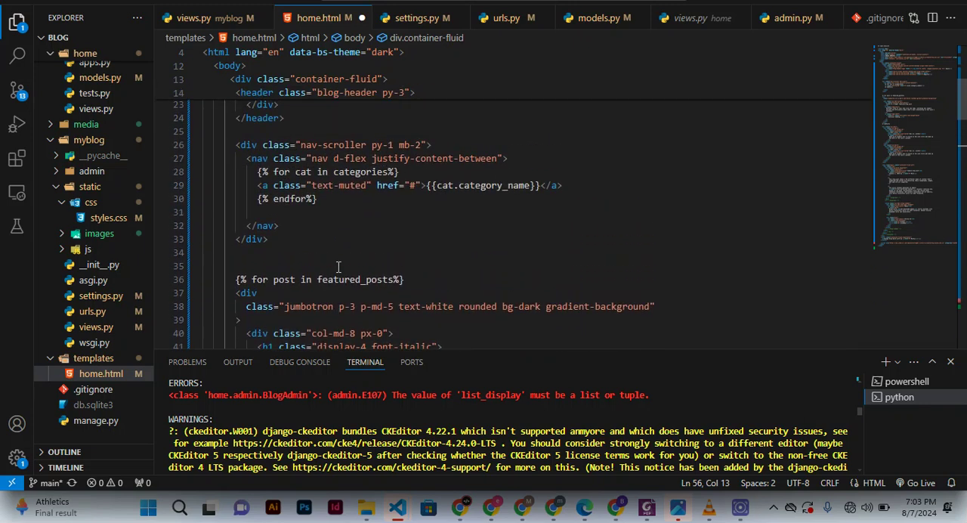
Step: Scroll home.html down to the {% for post in featured_posts %} loop
scroll(down, 3)
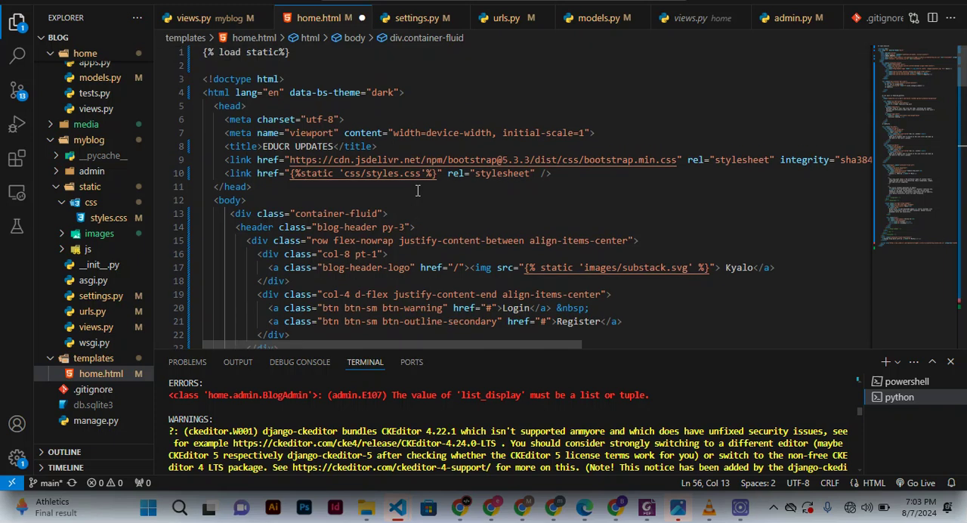
scroll(down, 3)
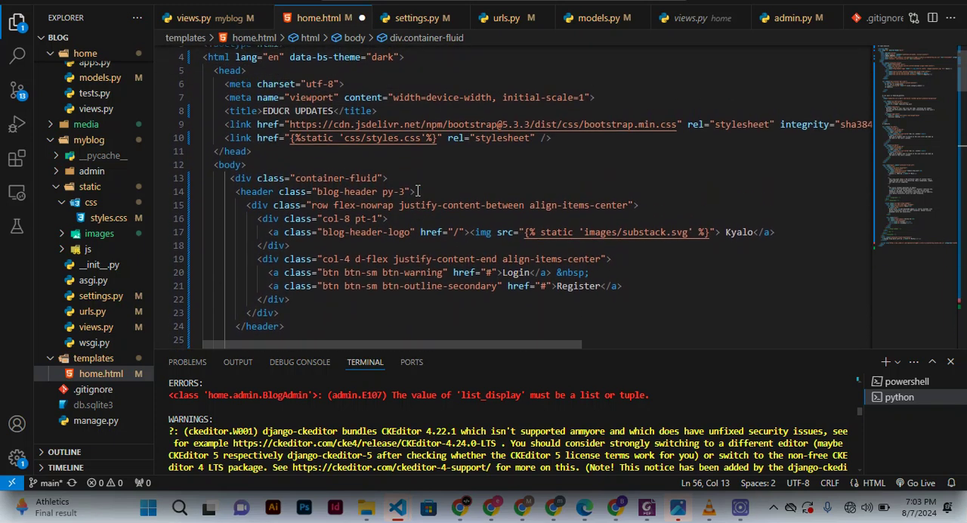
scroll(down, 3)
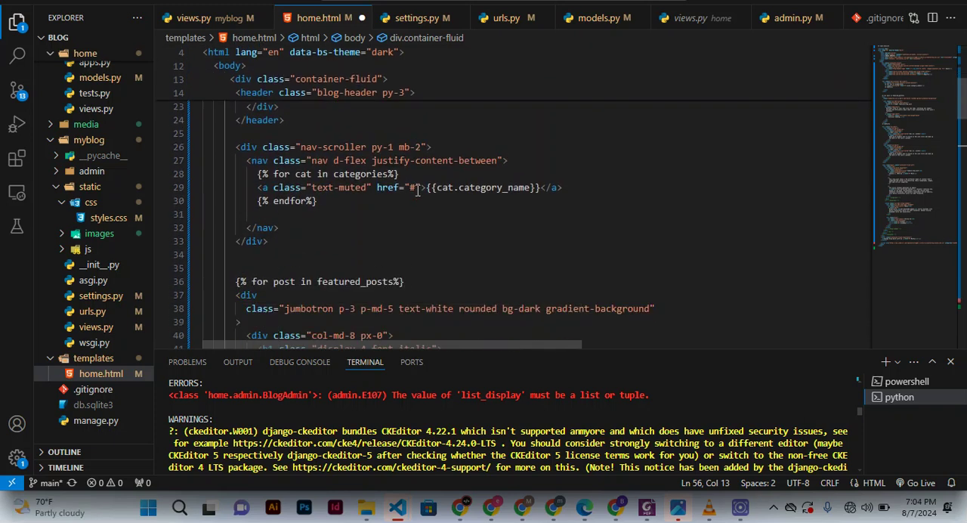
scroll(down, 3)
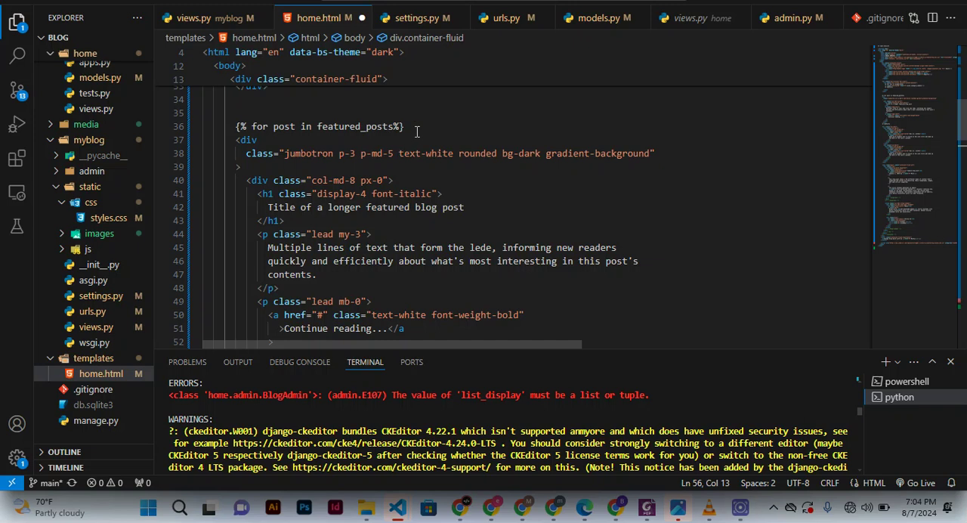
Step: Insert a blank line after the featured_posts loop tag and indent the jumbotron block inside it
click(415, 127)
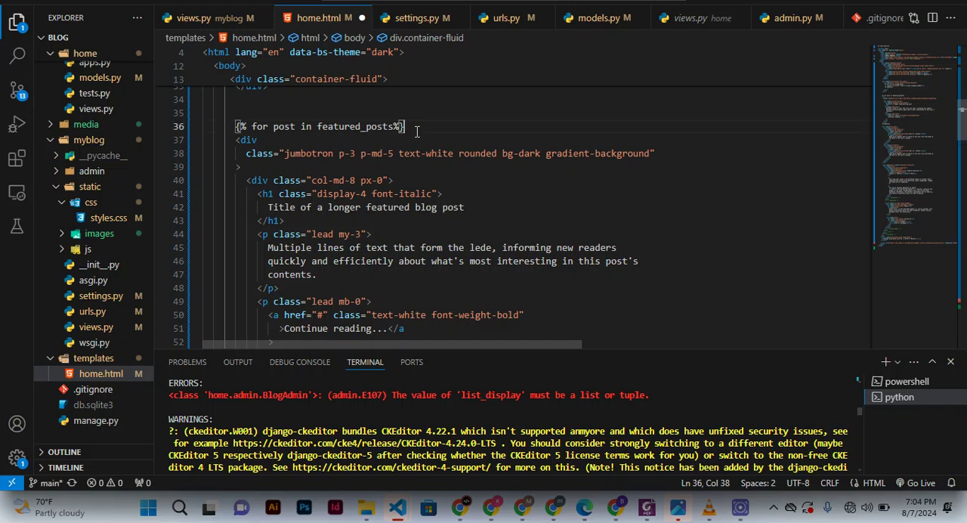
key(Enter)
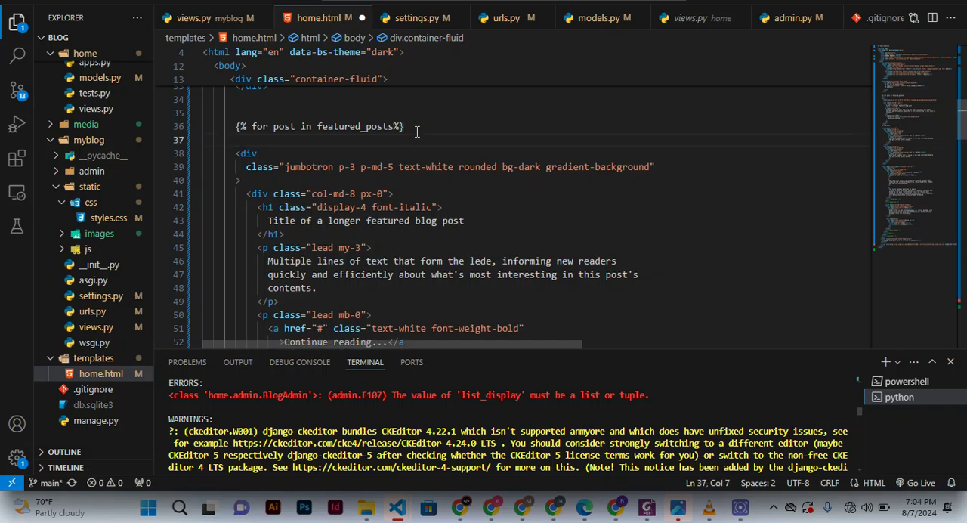
scroll(down, 3)
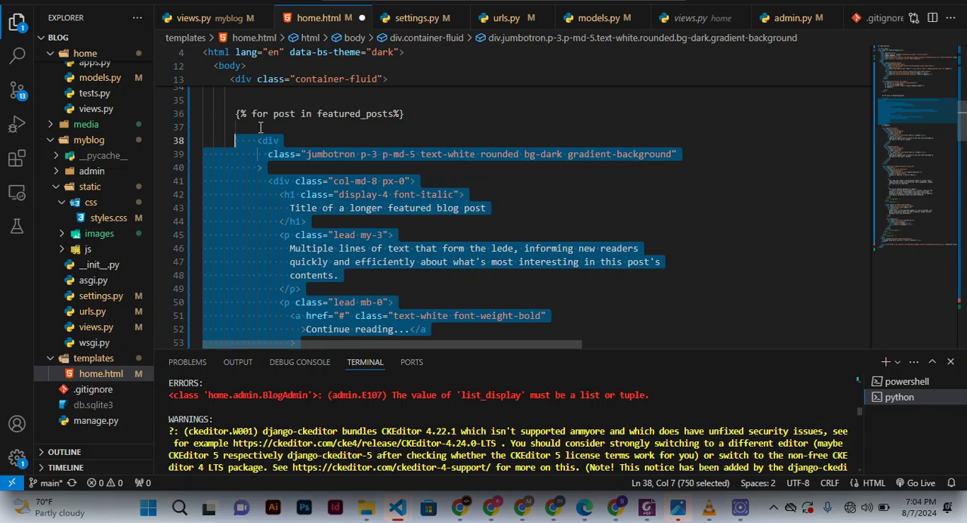
click(260, 127)
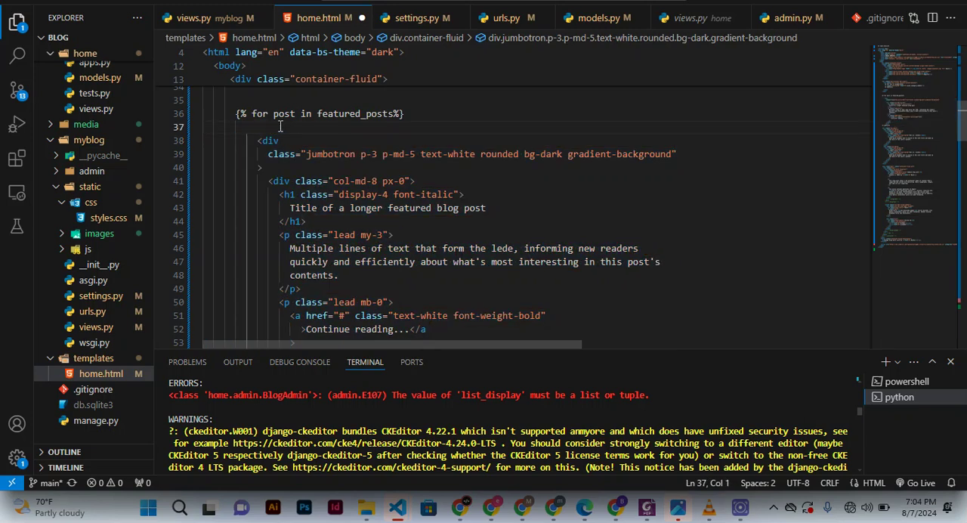